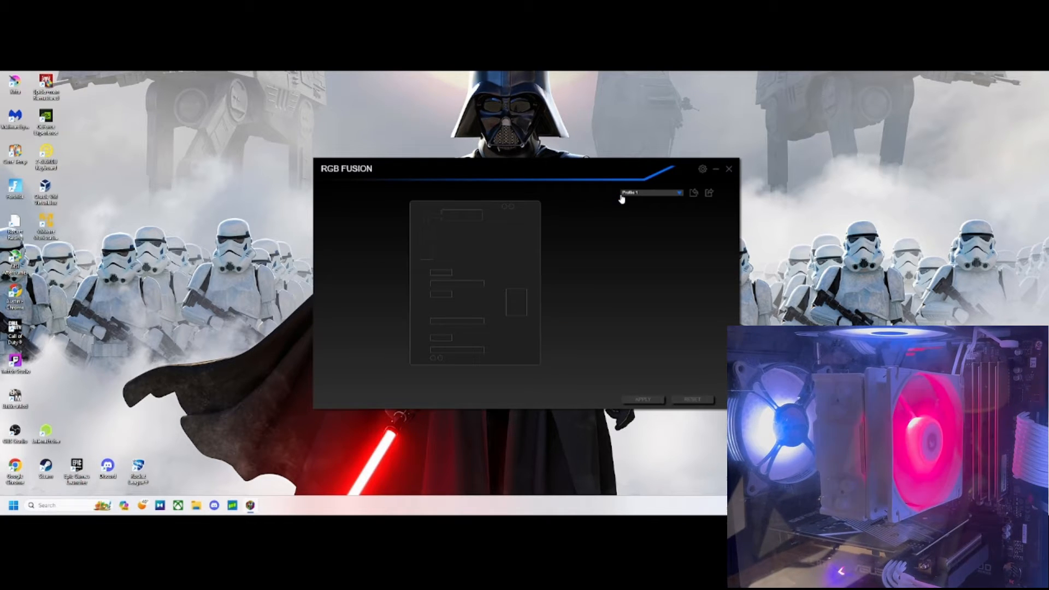
# Close the RGB Fusion window that detected no LED zones, returning to the desktop.
pyautogui.click(702, 169)
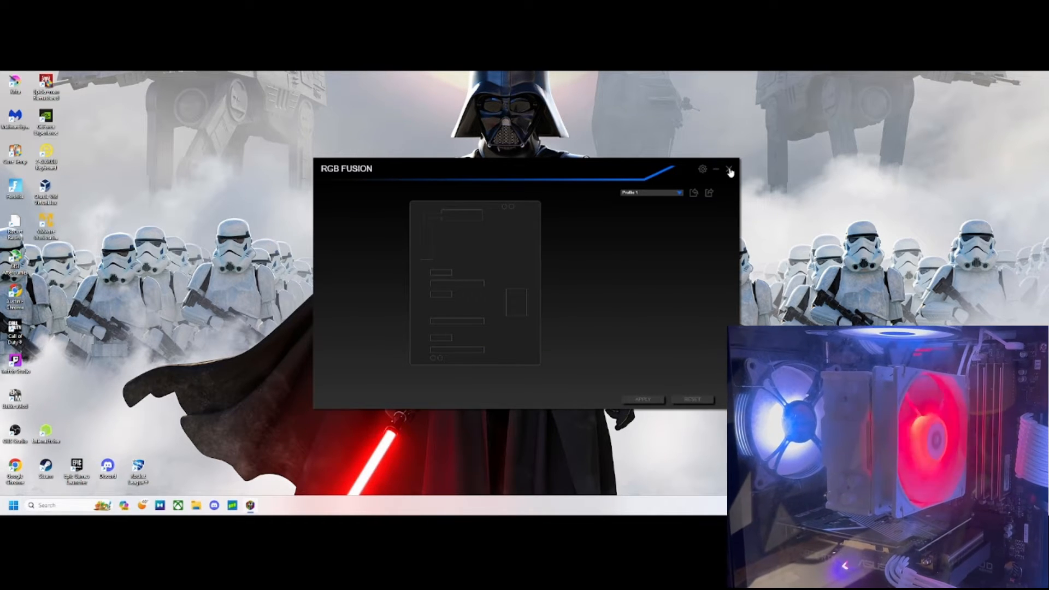
pyautogui.click(729, 170)
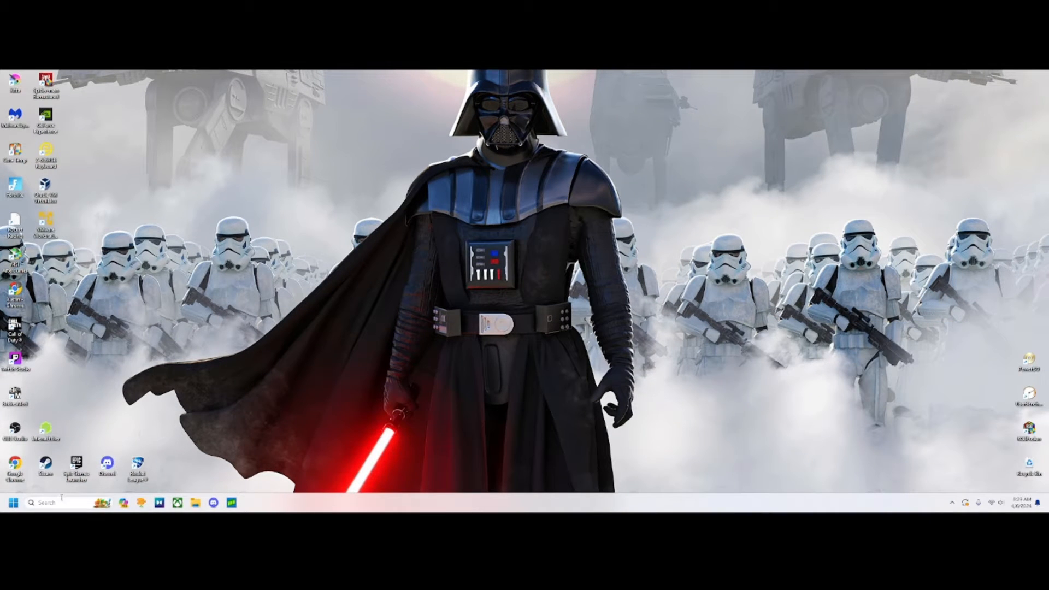
# Show Programs and Features in Control Panel with the RGB Fusion (Gigabyte, 175 MB) entry in view.
pyautogui.write('comm')
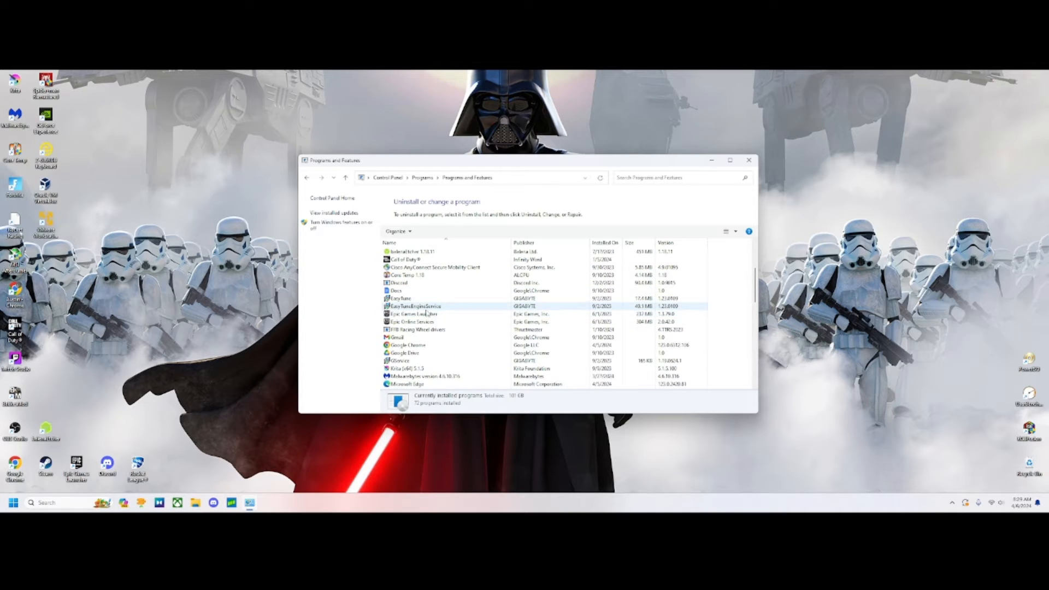
pyautogui.scroll(-3)
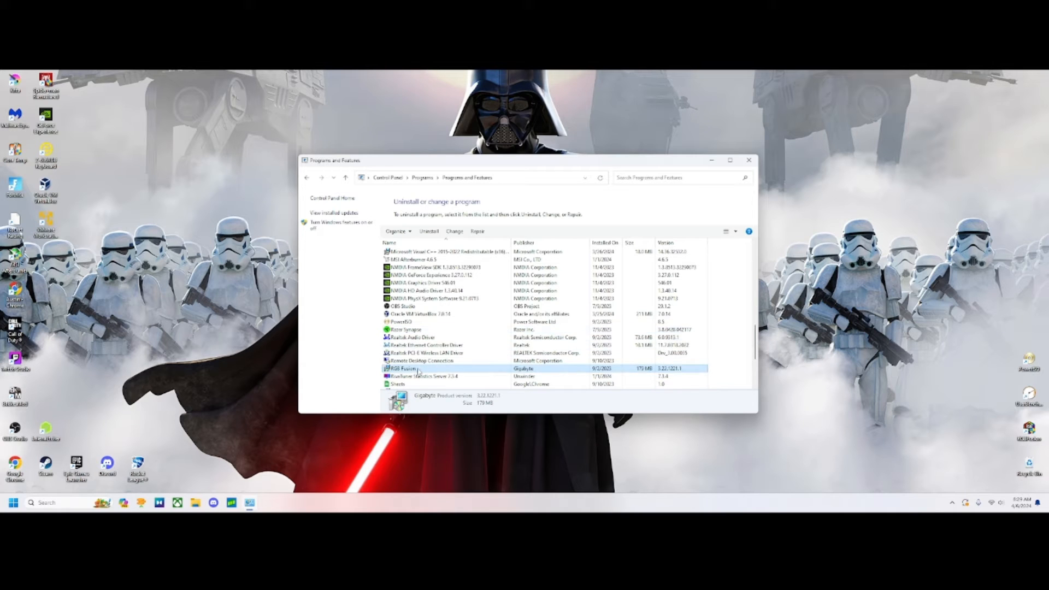
# Uninstall RGB Fusion, confirming the removal and setup warning, then close Programs and Features.
pyautogui.click(430, 232)
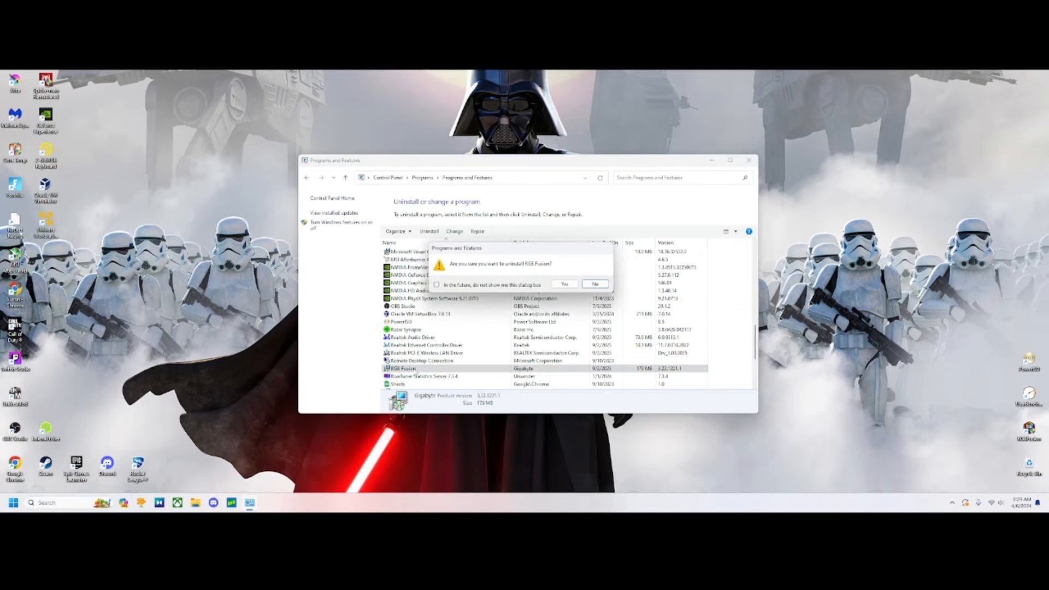
pyautogui.click(564, 284)
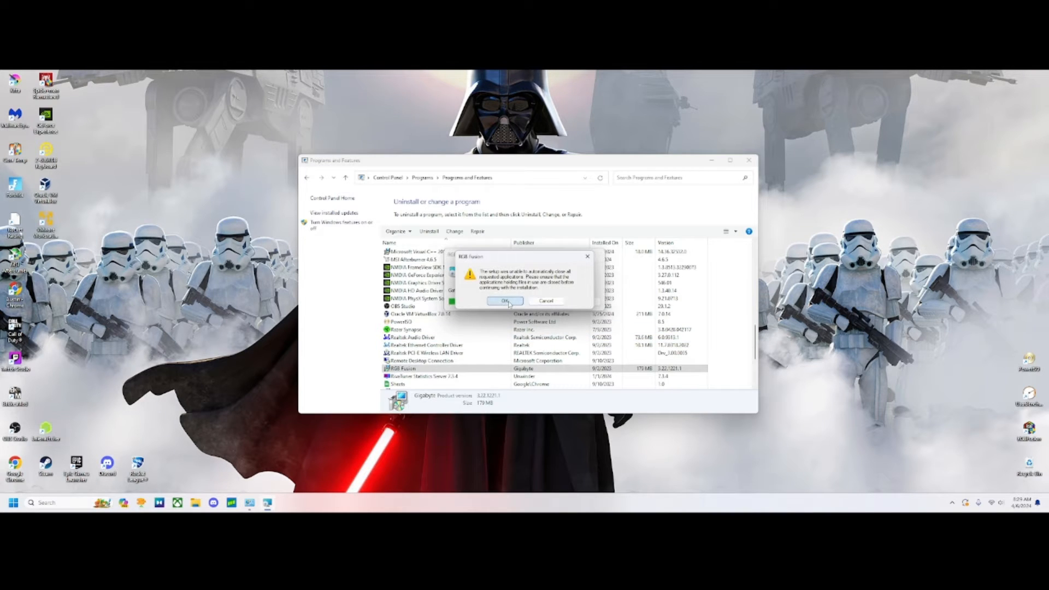
pyautogui.click(505, 301)
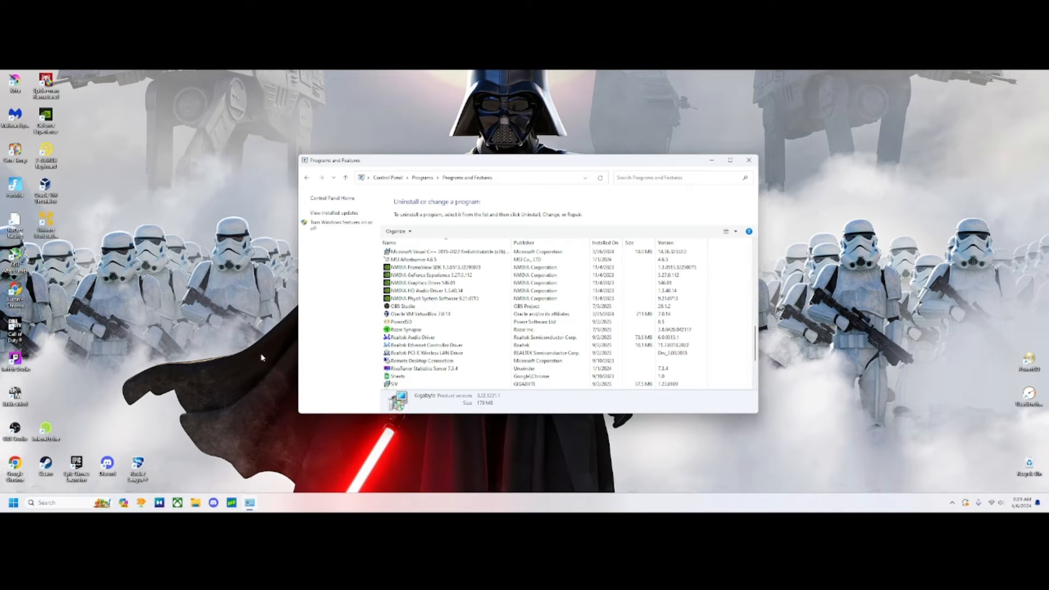
pyautogui.click(428, 276)
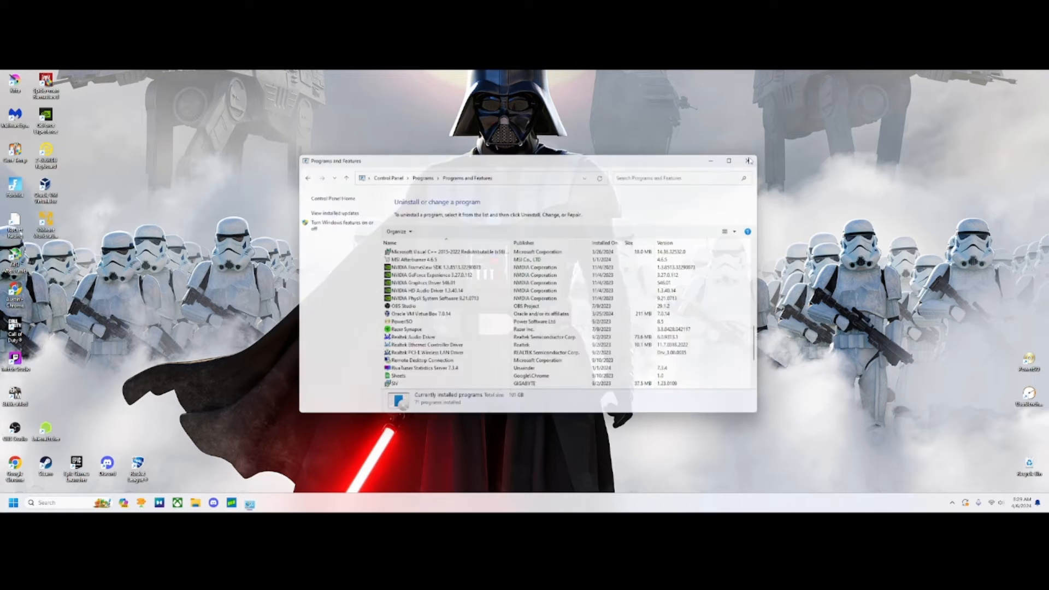
pyautogui.click(748, 160)
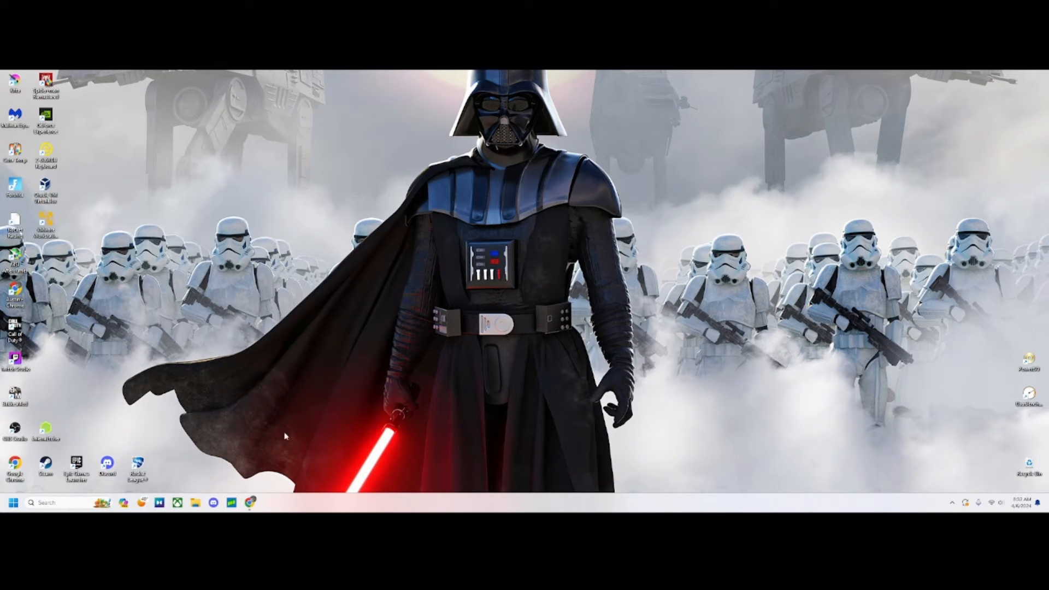
# Reach Gigabyte's Utility support page listing RGB Fusion B24.0318.1 from the Chrome search result.
pyautogui.click(249, 503)
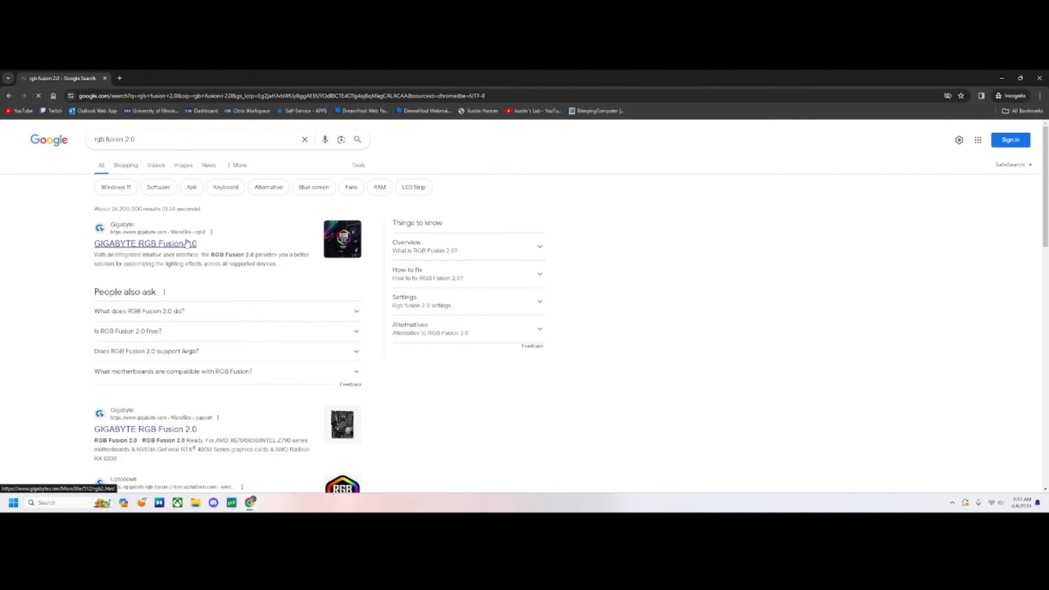
pyautogui.click(144, 243)
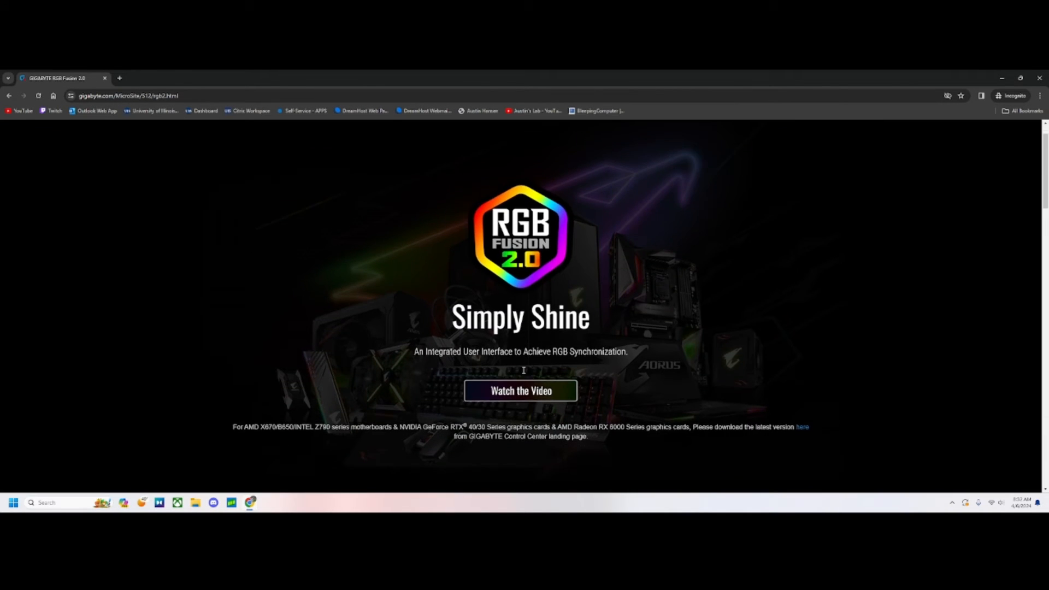
pyautogui.scroll(-3)
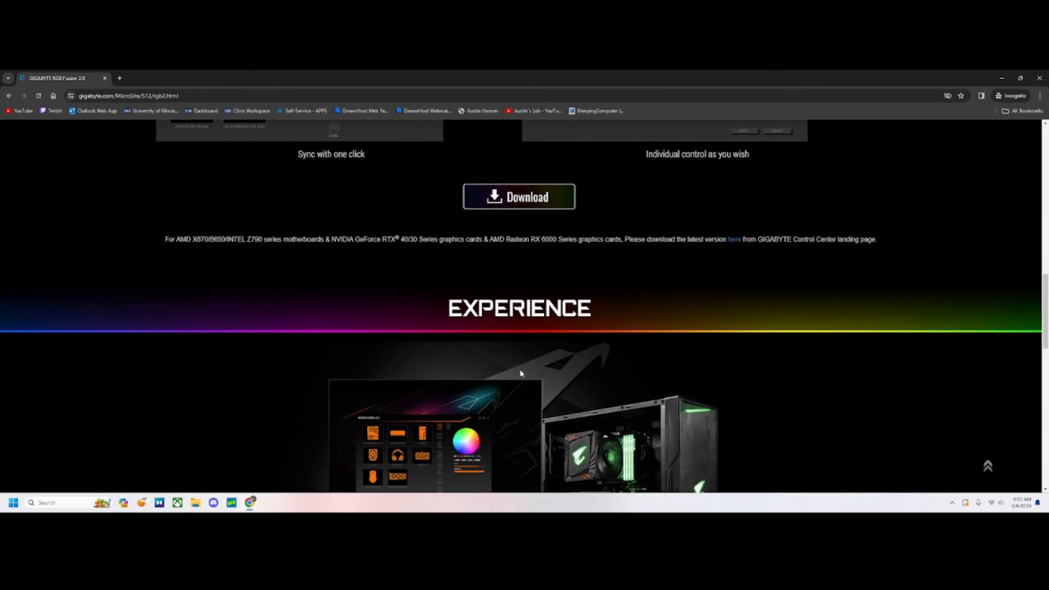
pyautogui.click(519, 197)
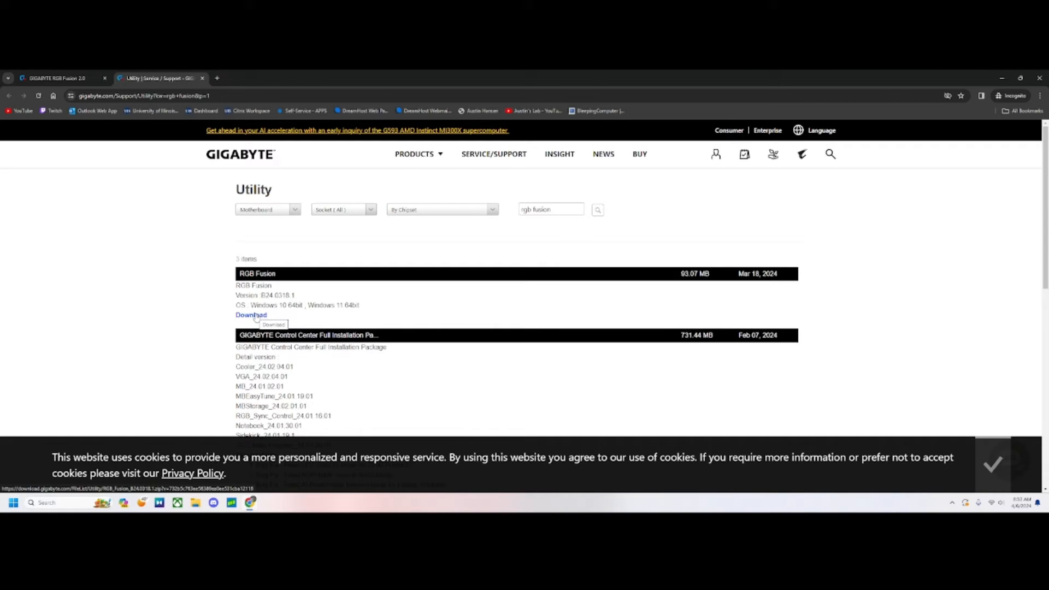
# Download the RGB Fusion B24.0318.1 zip and open it from Chrome's downloads panel in File Explorer.
pyautogui.click(250, 315)
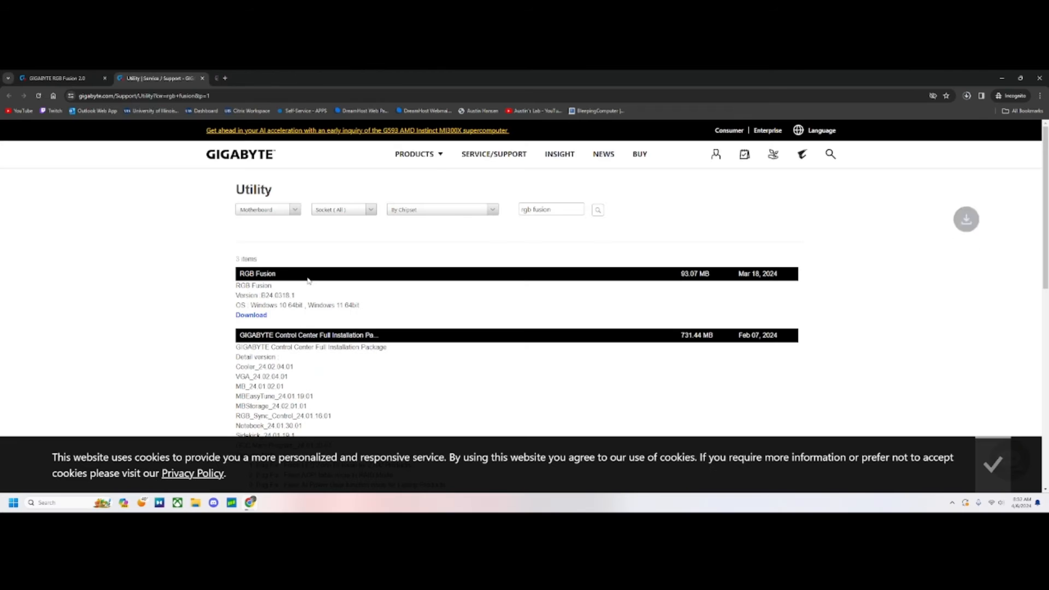
pyautogui.moveTo(303, 286)
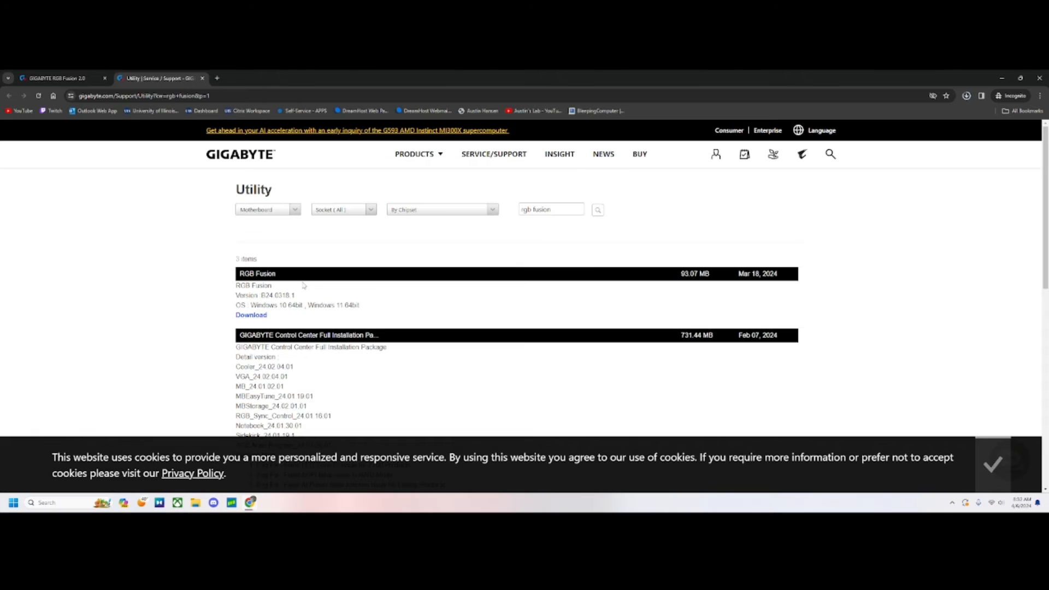
pyautogui.click(250, 314)
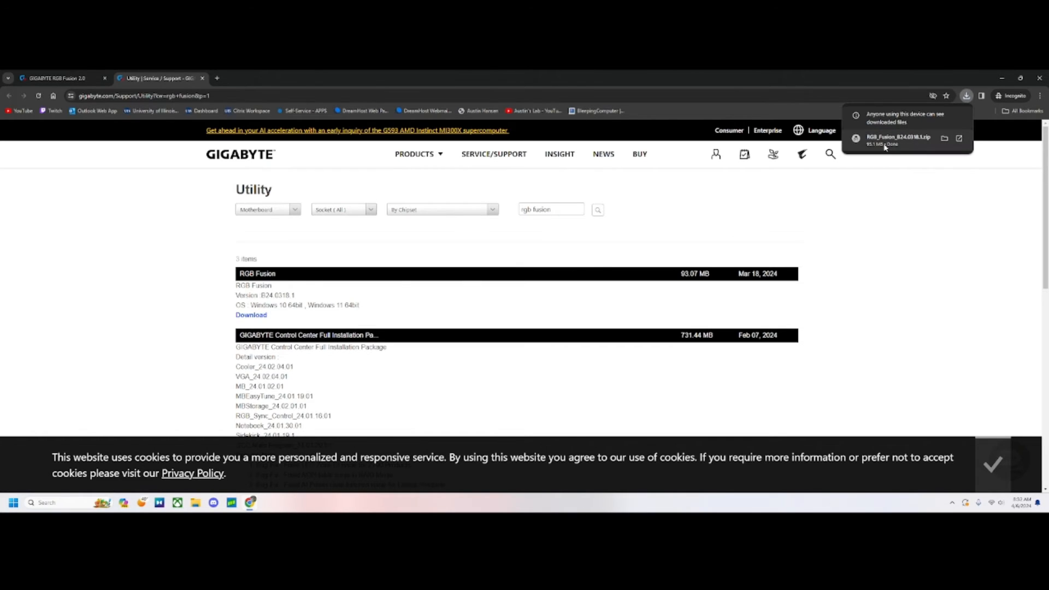
pyautogui.click(895, 137)
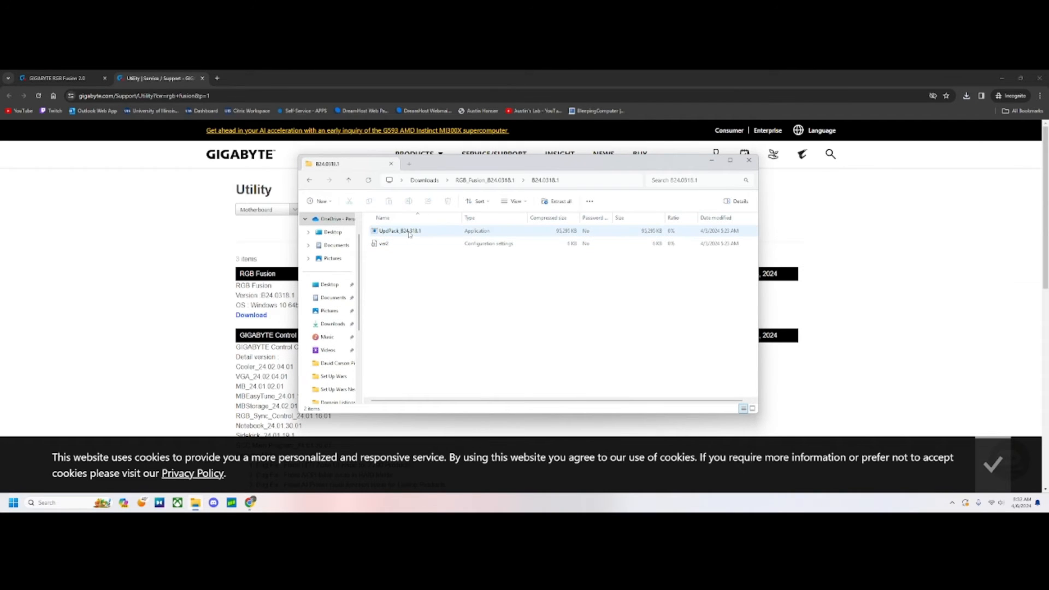
# Run the UpdPack_B24.0318.1 setup from the zip so Windows Installer begins installing.
pyautogui.click(397, 231)
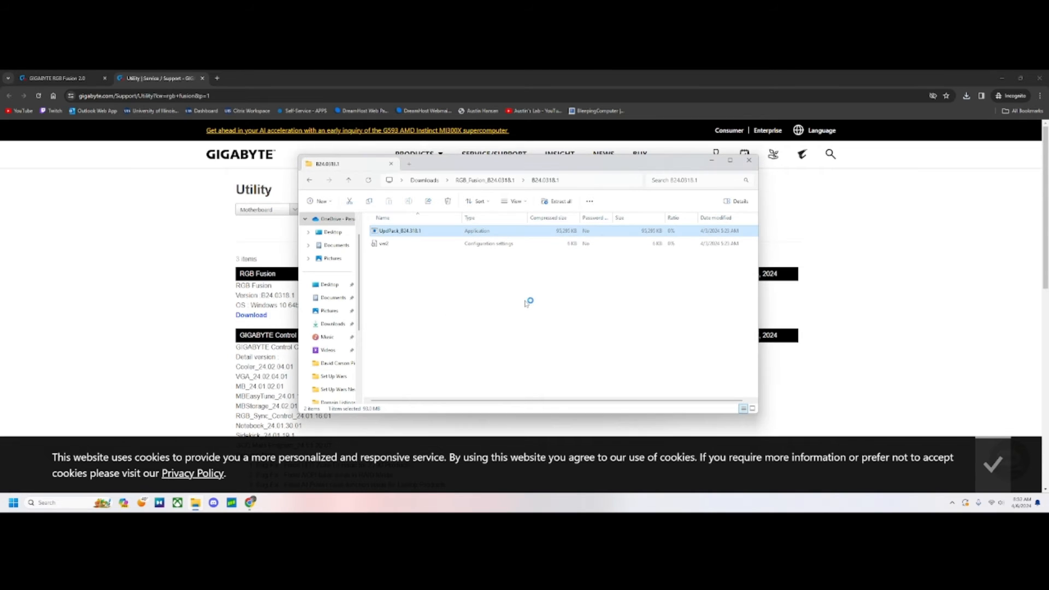
pyautogui.doubleClick(395, 230)
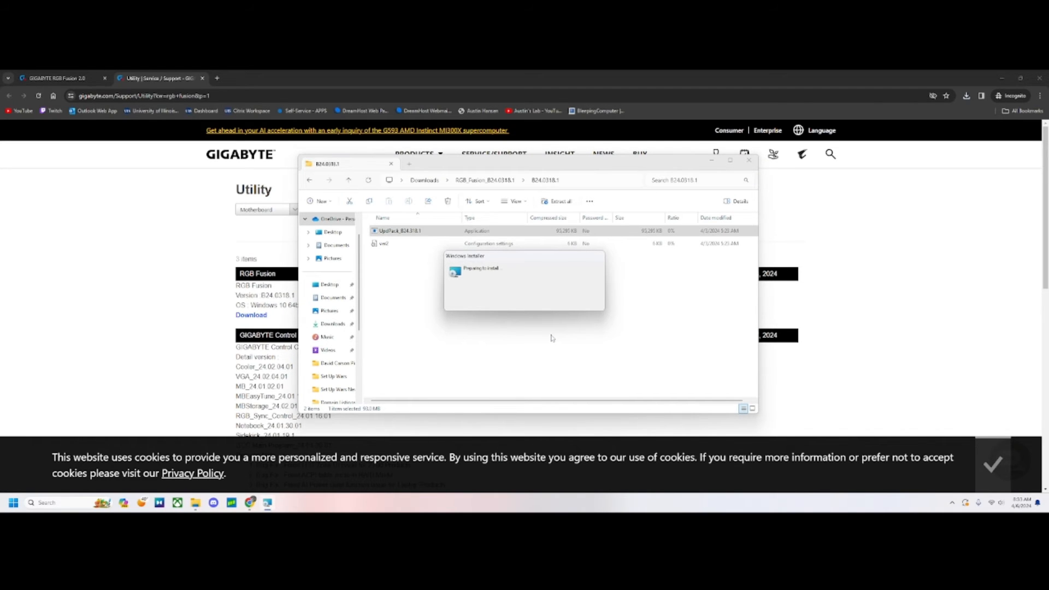
pyautogui.moveTo(546, 338)
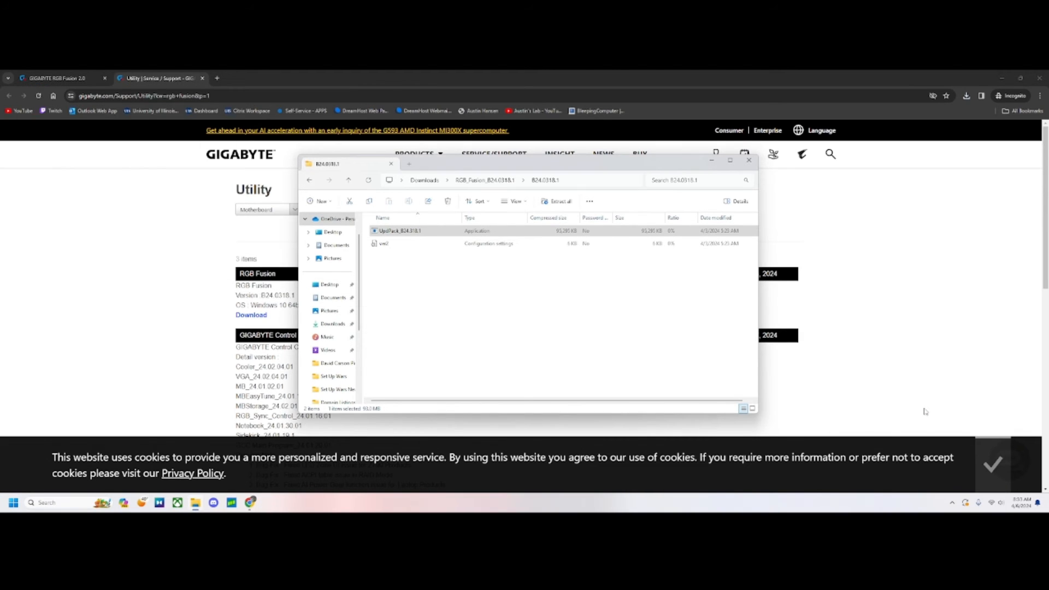
pyautogui.moveTo(719, 172)
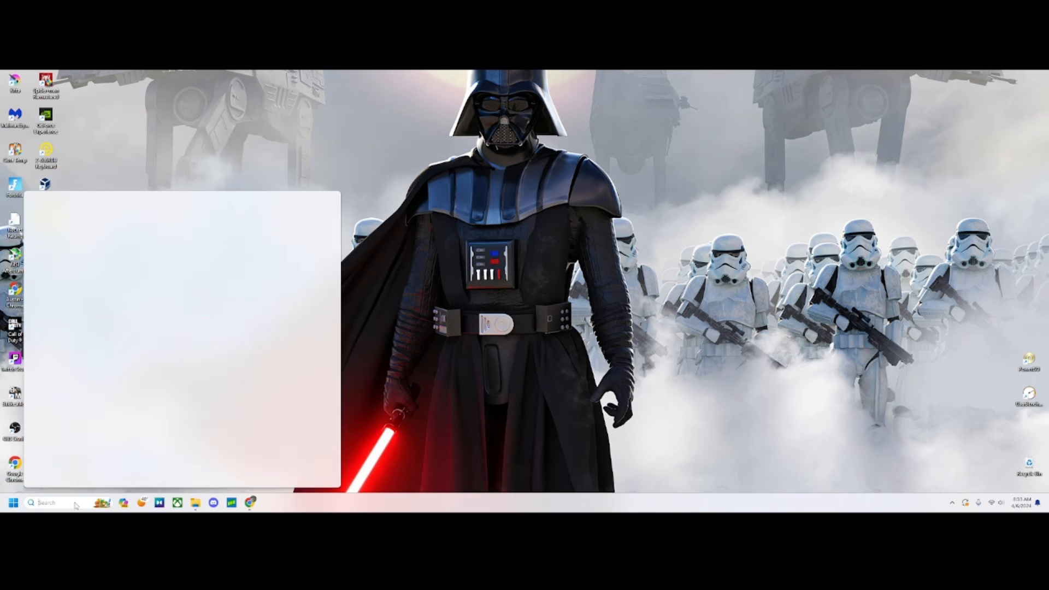
# Launch the reinstalled RGB Fusion via Start search 'rgbFusion', showing the B550 UD AC panel.
pyautogui.write('rgbFusion')
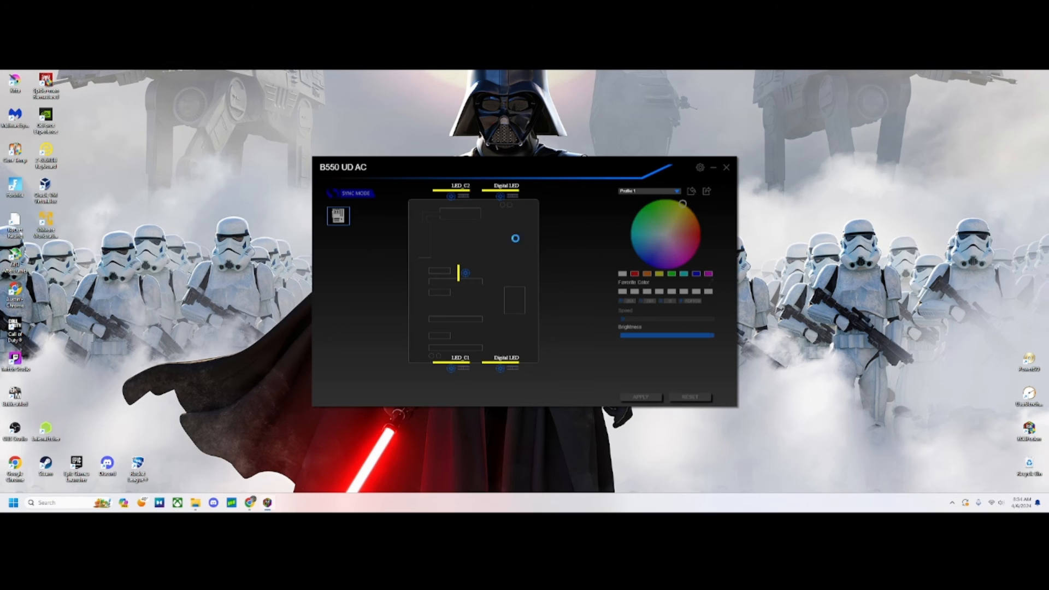
# Apply the board's lighting effect settings and select the Digital LED zone to recolour the fans.
pyautogui.click(467, 273)
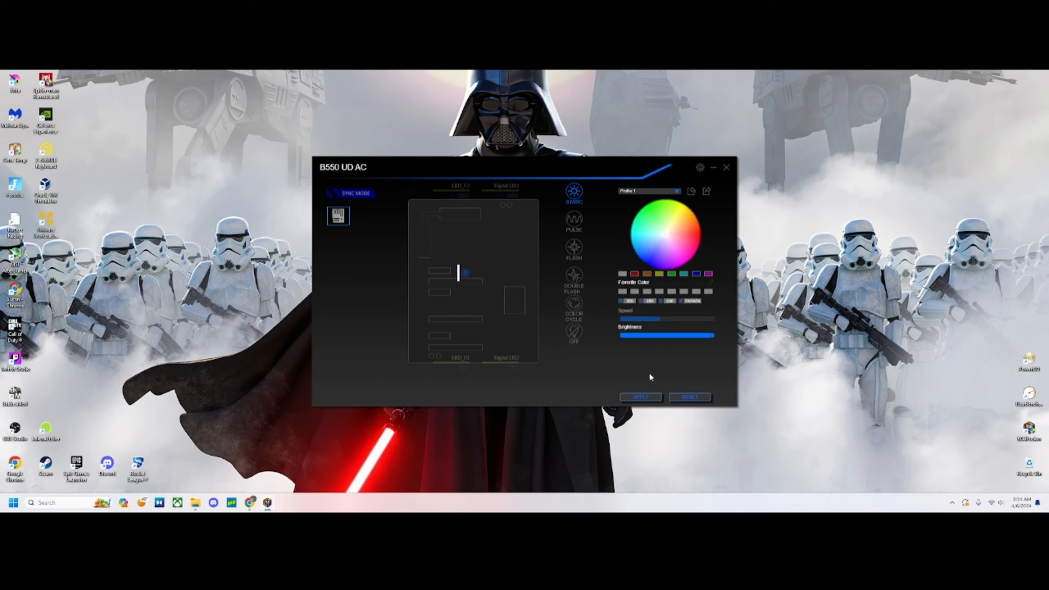
pyautogui.click(640, 398)
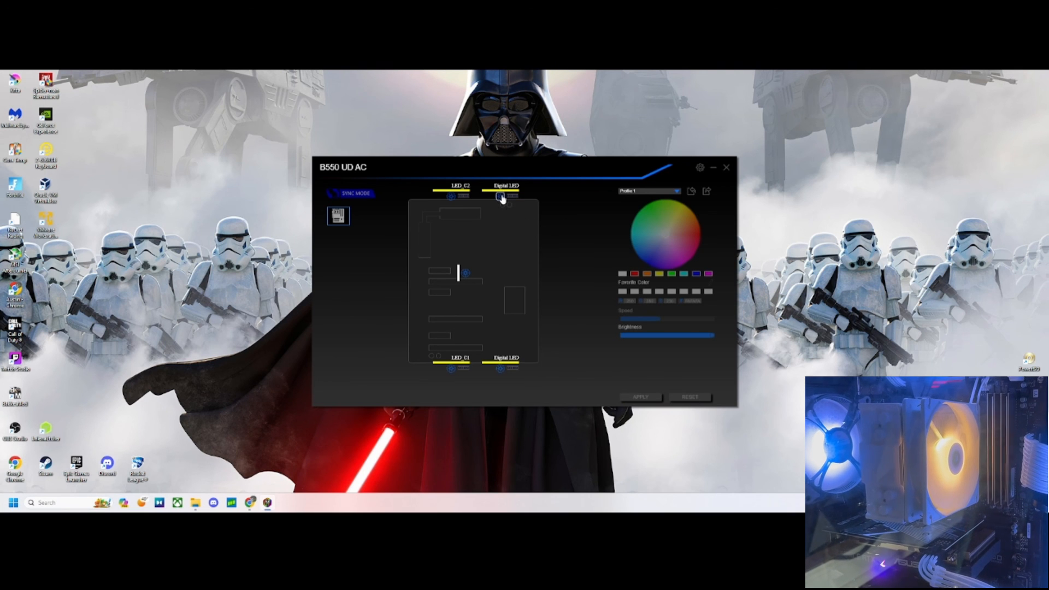
pyautogui.click(503, 188)
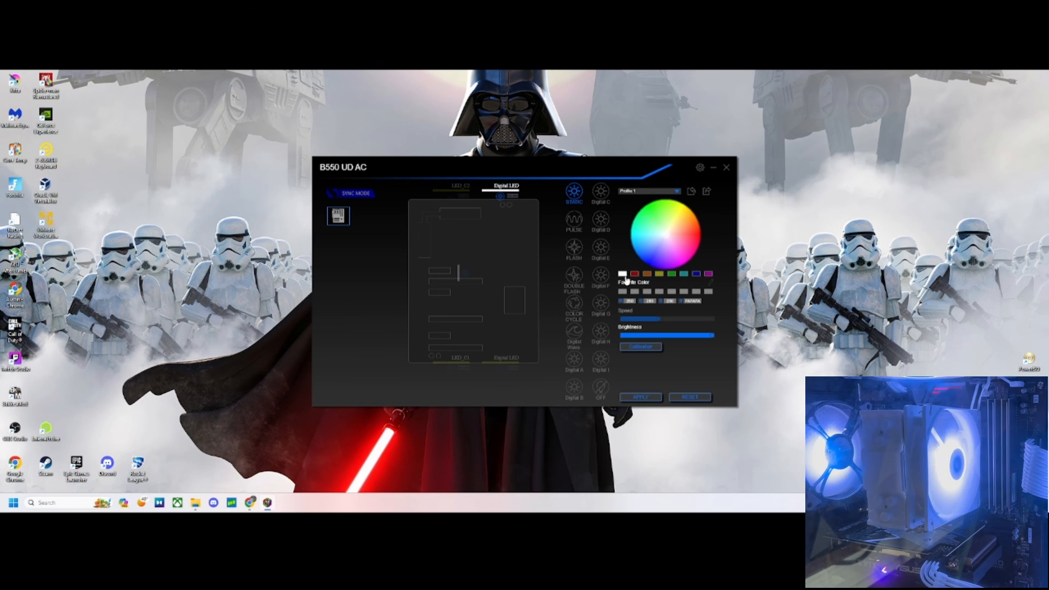